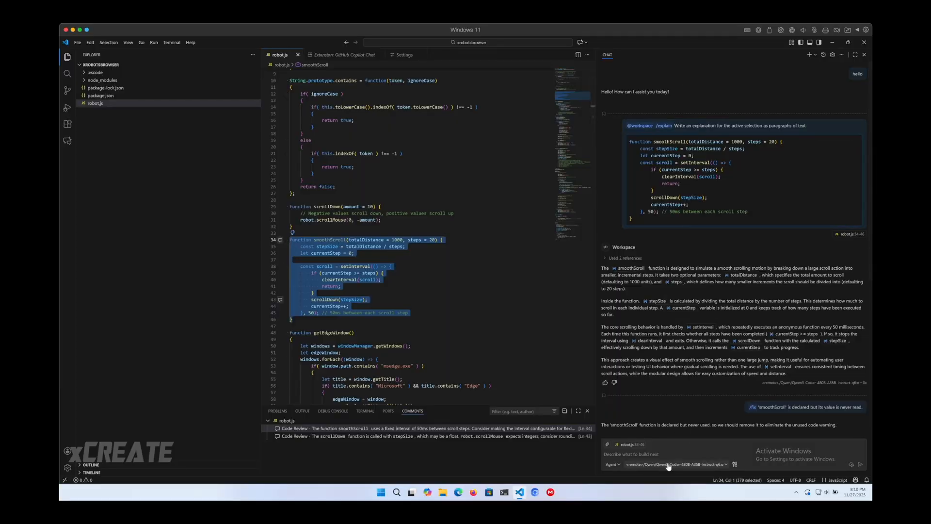
Show the Copilot Chat model picker listing the available models, including the Ollama ones.
{"action": "left_click", "coordinate": [673, 464]}
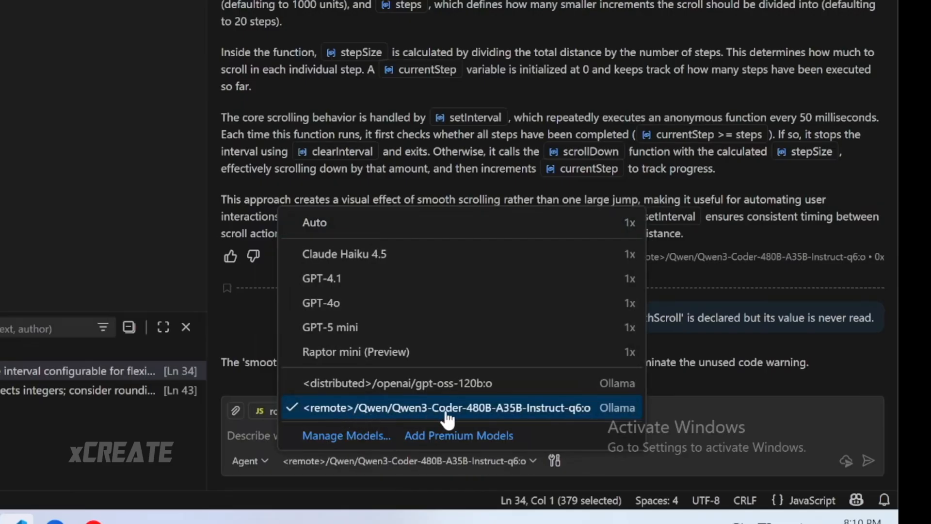